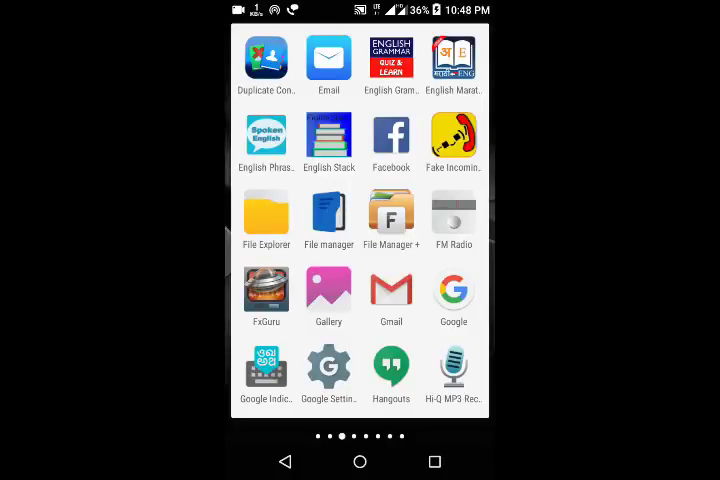
- Swipe left through the app drawer pages until the Play Store icon is in view
scroll("left", 3)
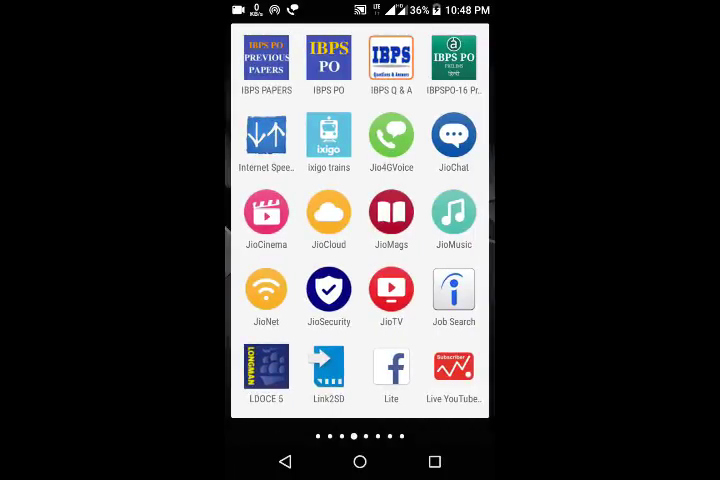
scroll("left", 3)
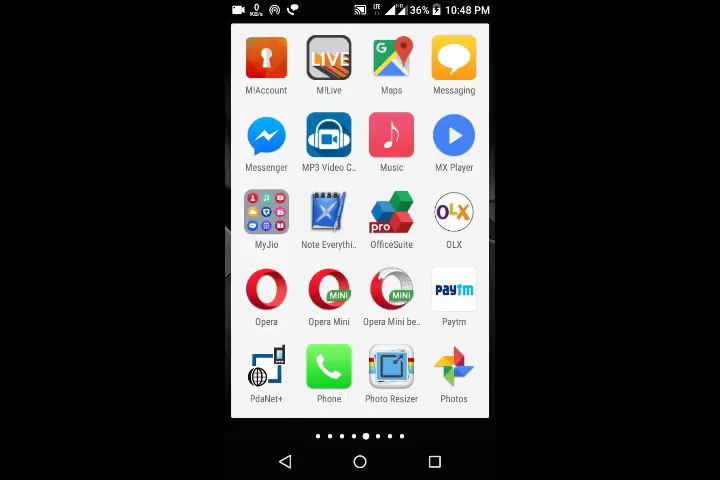
scroll("left", 3)
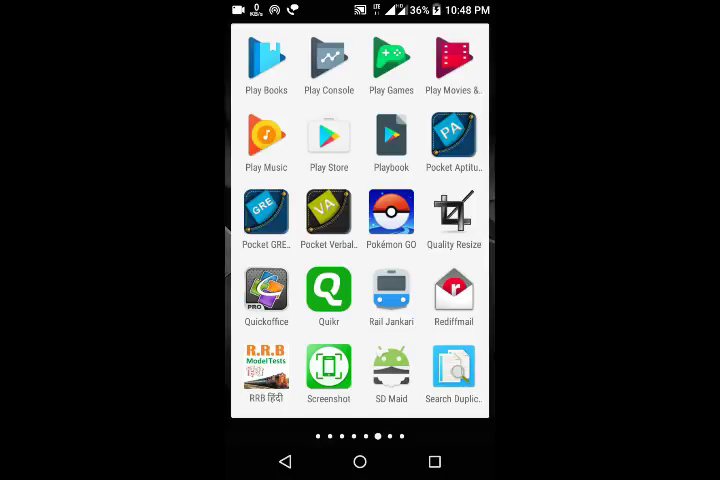
- Launch Play Store and search 'yo' to reach the YouTube app listing
left_click(328, 140)
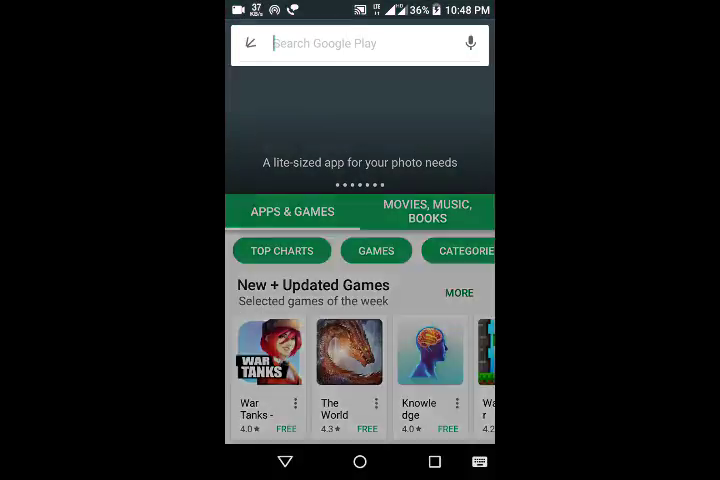
type("yo")
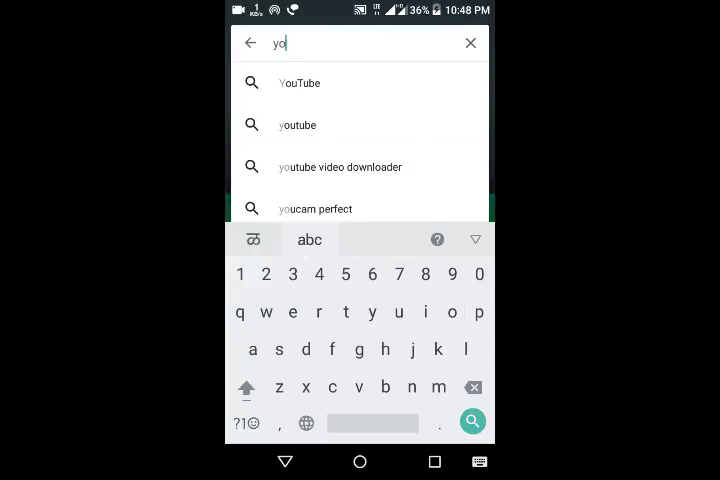
left_click(300, 84)
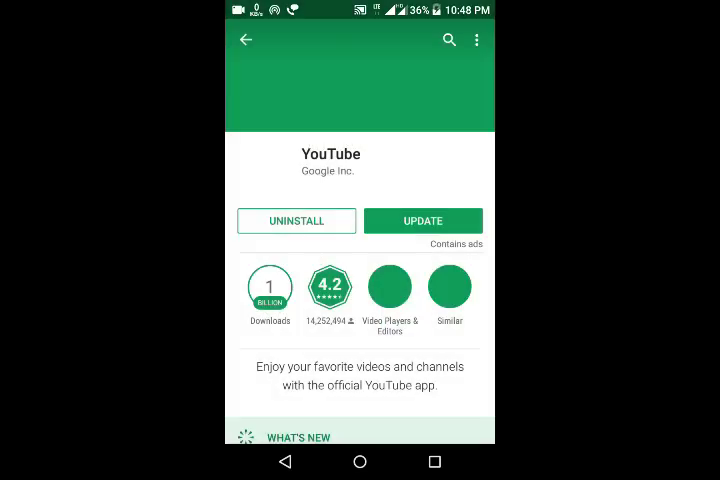
- Update YouTube from its store listing and launch the updated app
left_click(422, 220)
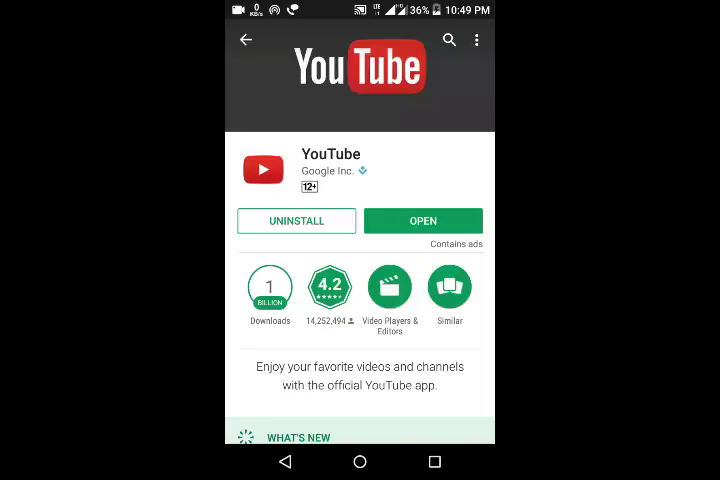
left_click(422, 220)
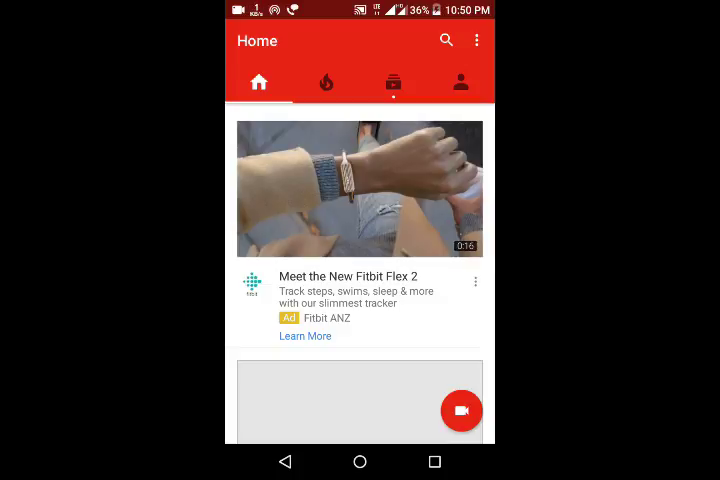
- Bring up YouTube's search screen with past search suggestions listed
left_click(476, 40)
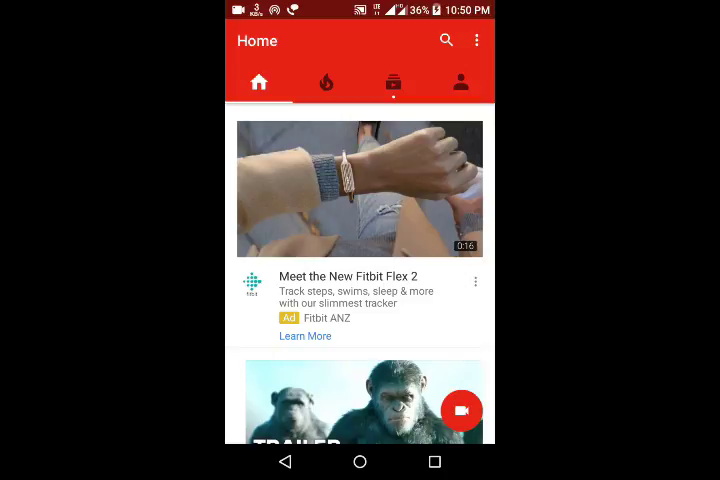
left_click(446, 40)
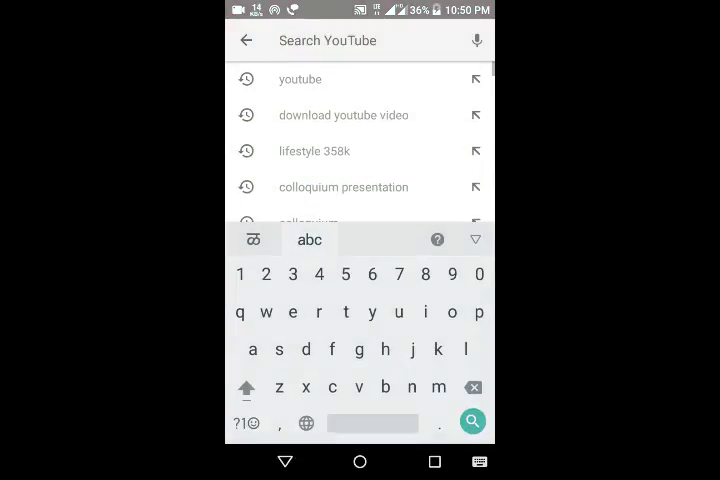
- Rerun the earlier 'youtube' search, then get 'quill' results with the guide dog trailer first
left_click(300, 80)
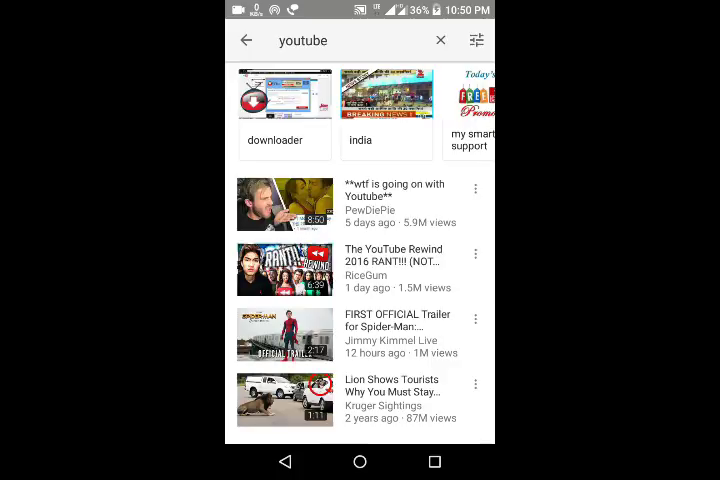
scroll("down", 3)
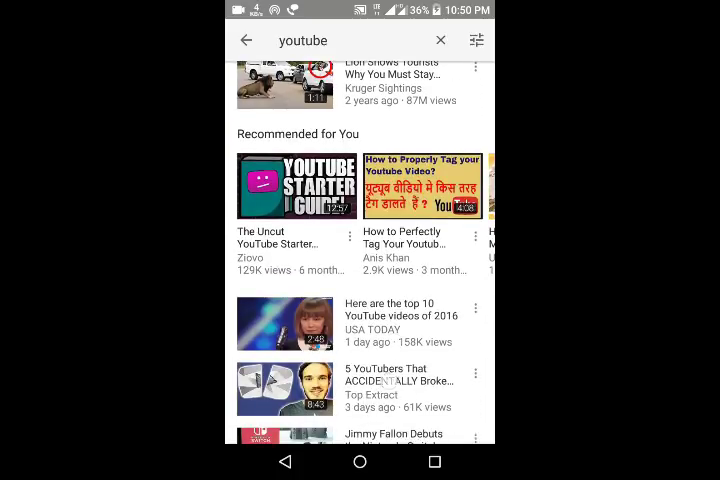
scroll("down", 3)
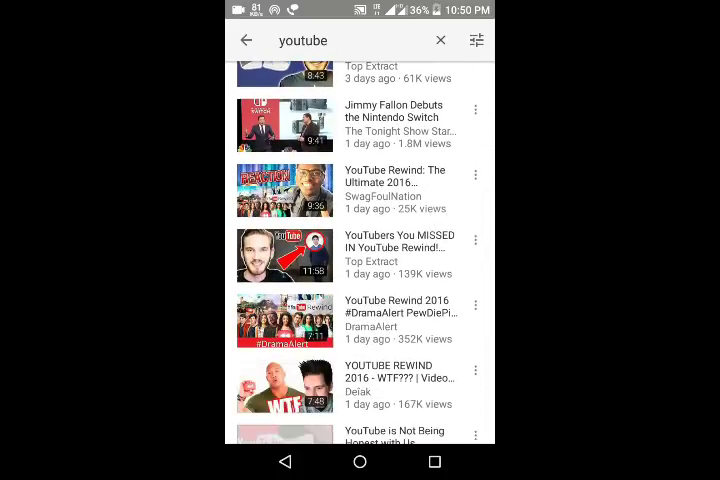
scroll("down", 3)
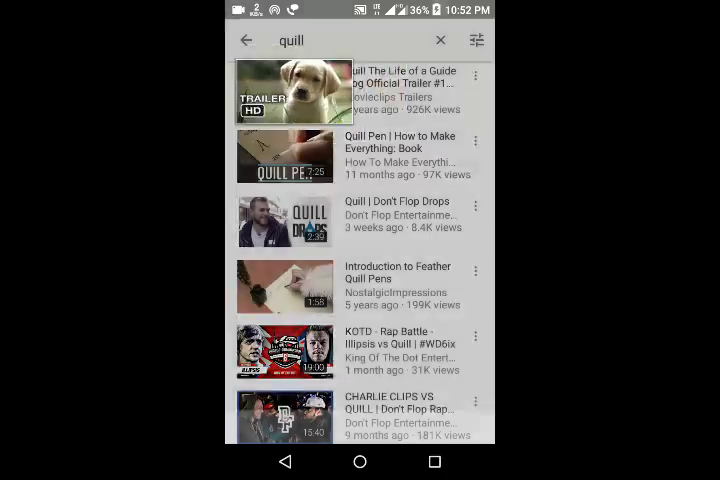
left_click(292, 90)
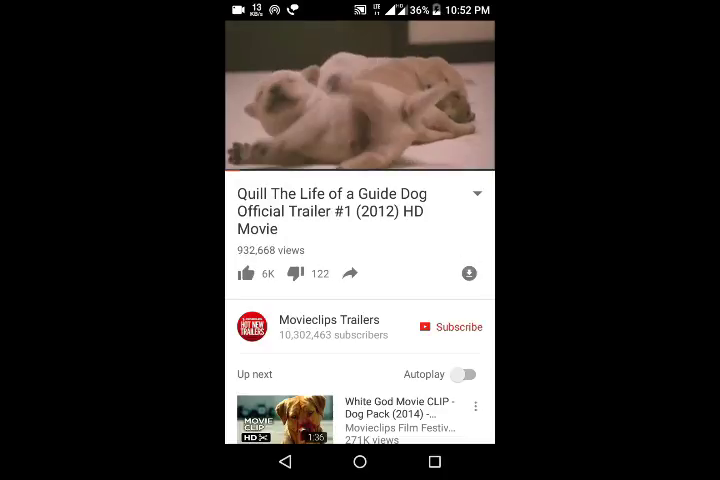
- Save the Quill guide dog trailer offline at Medium 360p quality
left_click(468, 272)
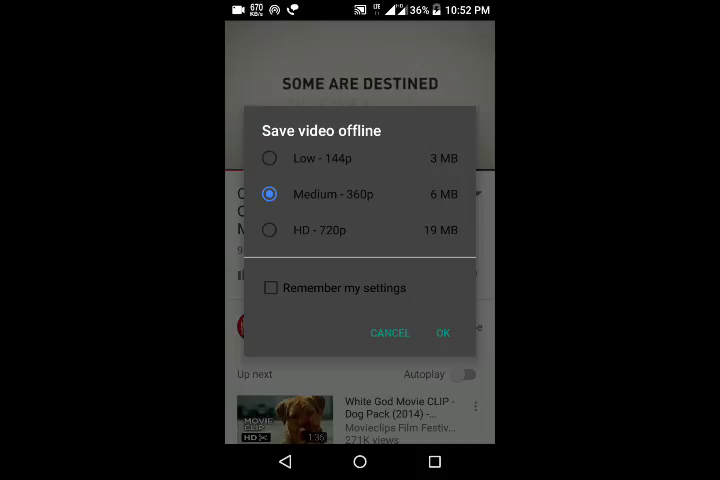
left_click(442, 332)
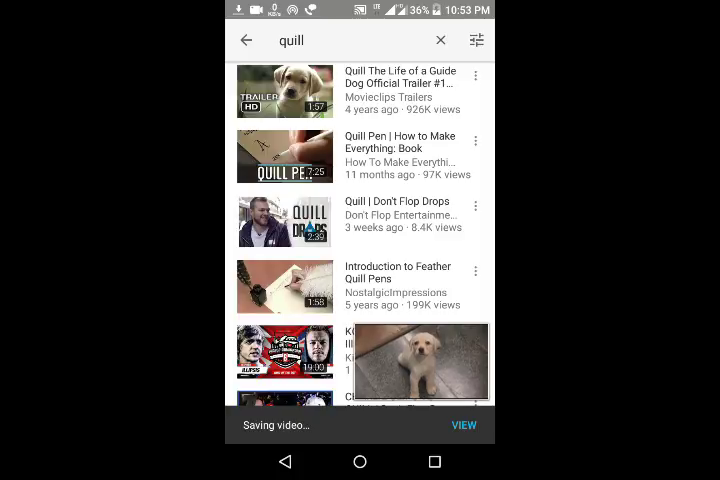
- Dismiss the minimized trailer player and go back to the Home feed
left_click(284, 90)
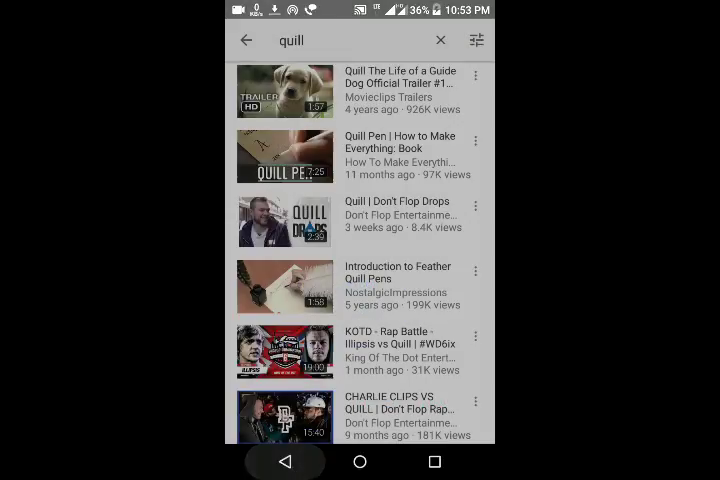
left_click(246, 40)
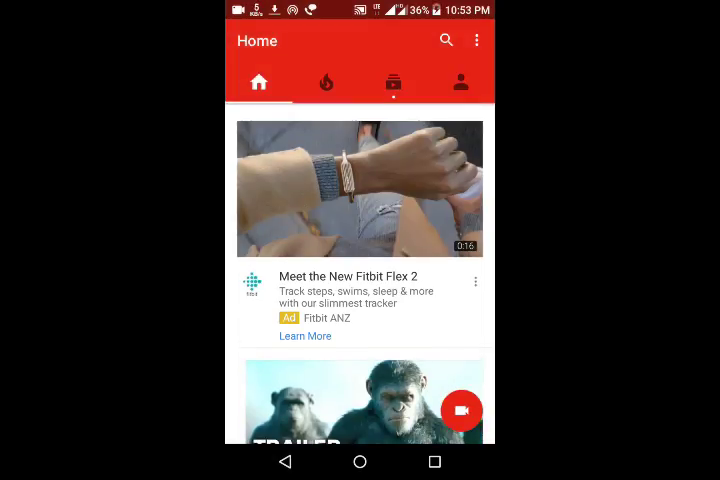
- From the Account library, play the saved Quill trailer in Offline videos
left_click(460, 82)
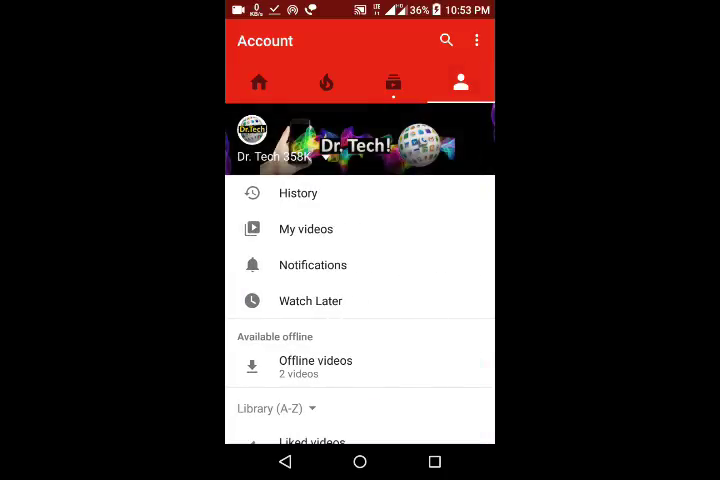
left_click(316, 360)
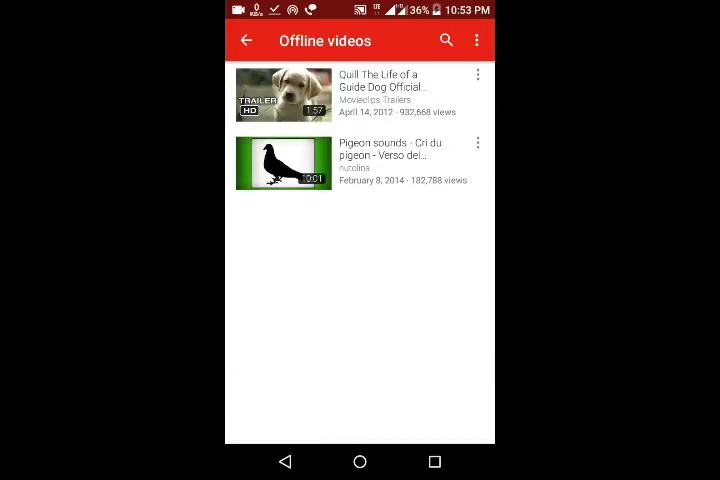
left_click(284, 96)
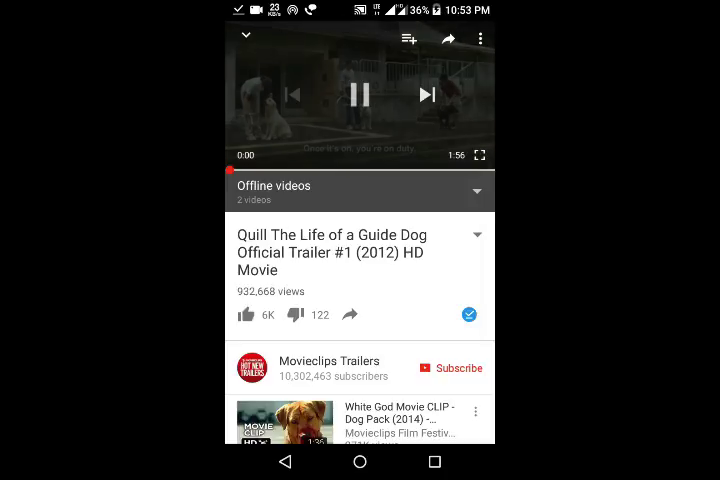